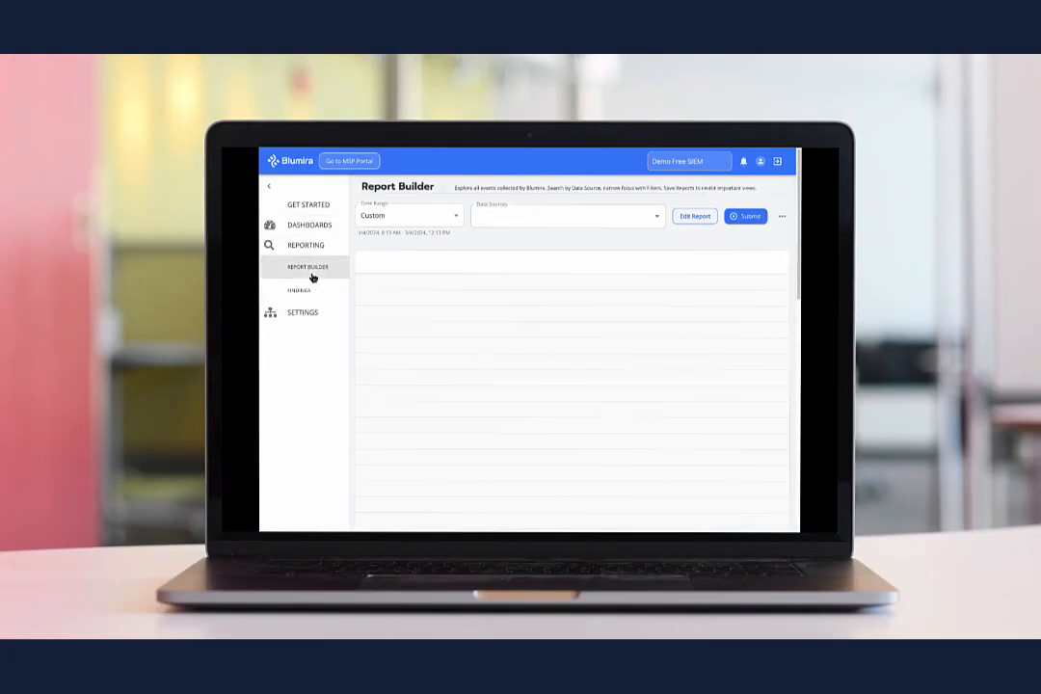
# Run a report on the Cisco Umbrella data source to fetch its events
pyautogui.click(566, 216)
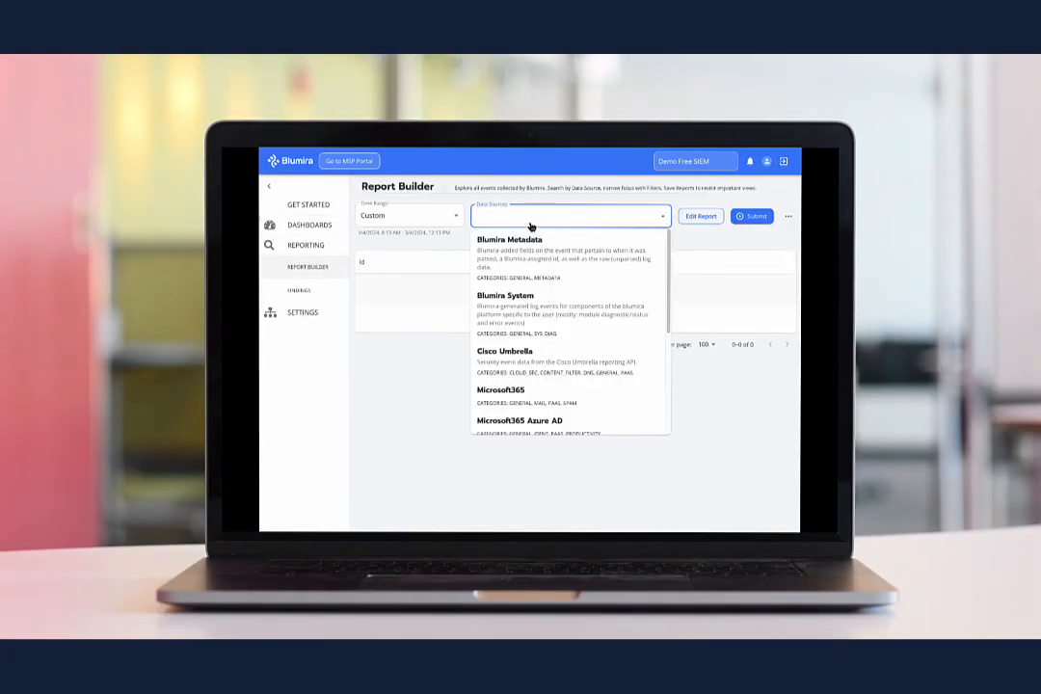
pyautogui.click(505, 351)
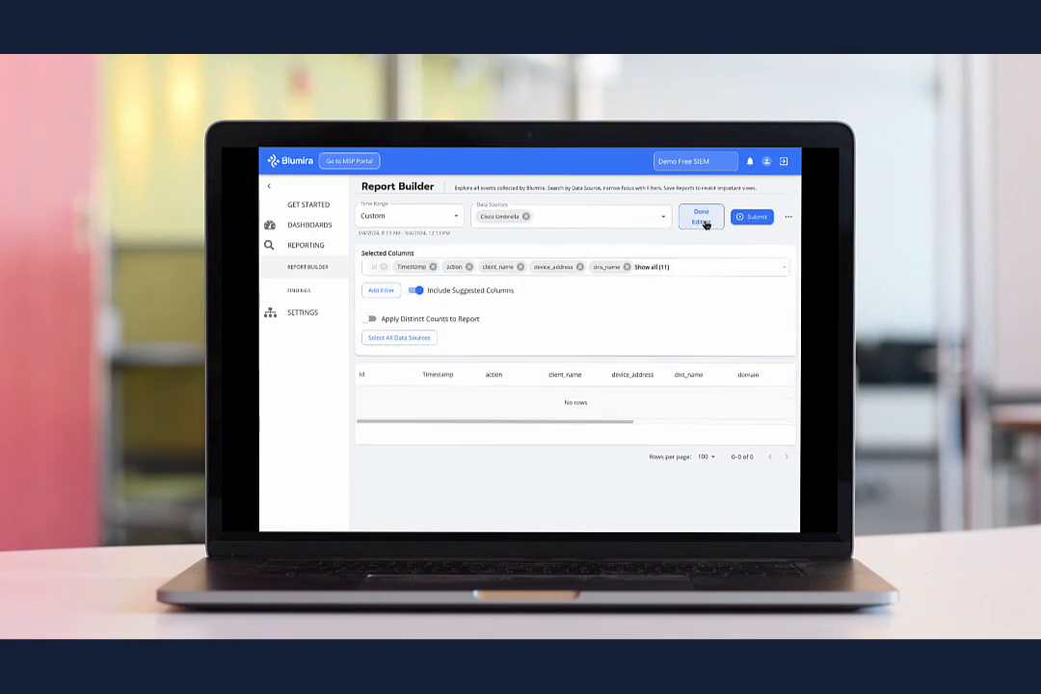
pyautogui.click(382, 289)
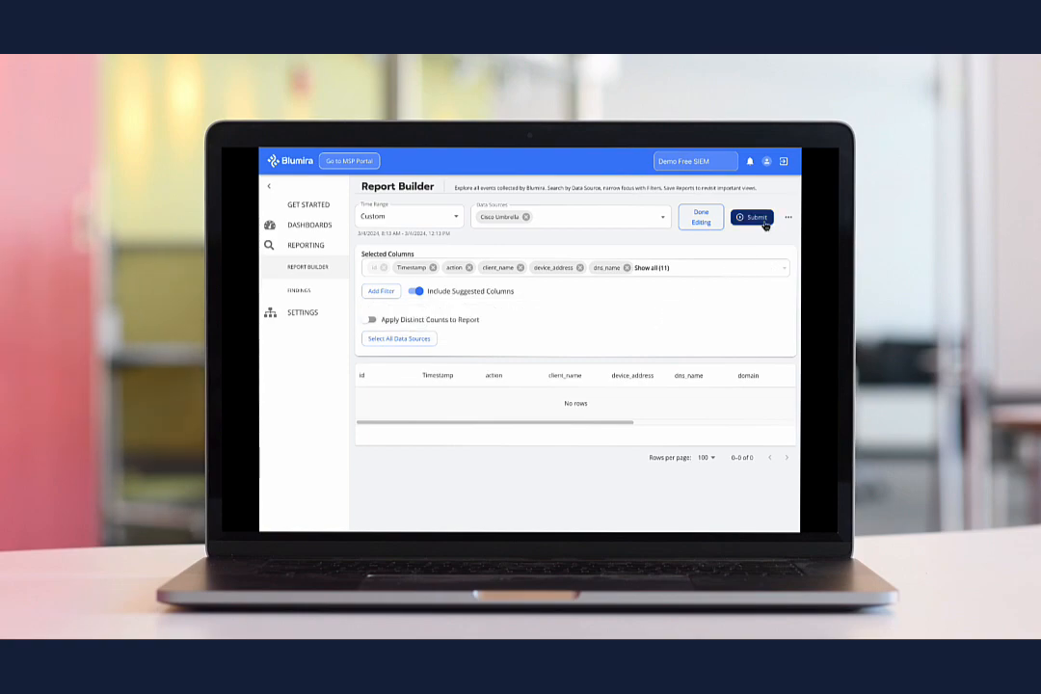
pyautogui.click(787, 216)
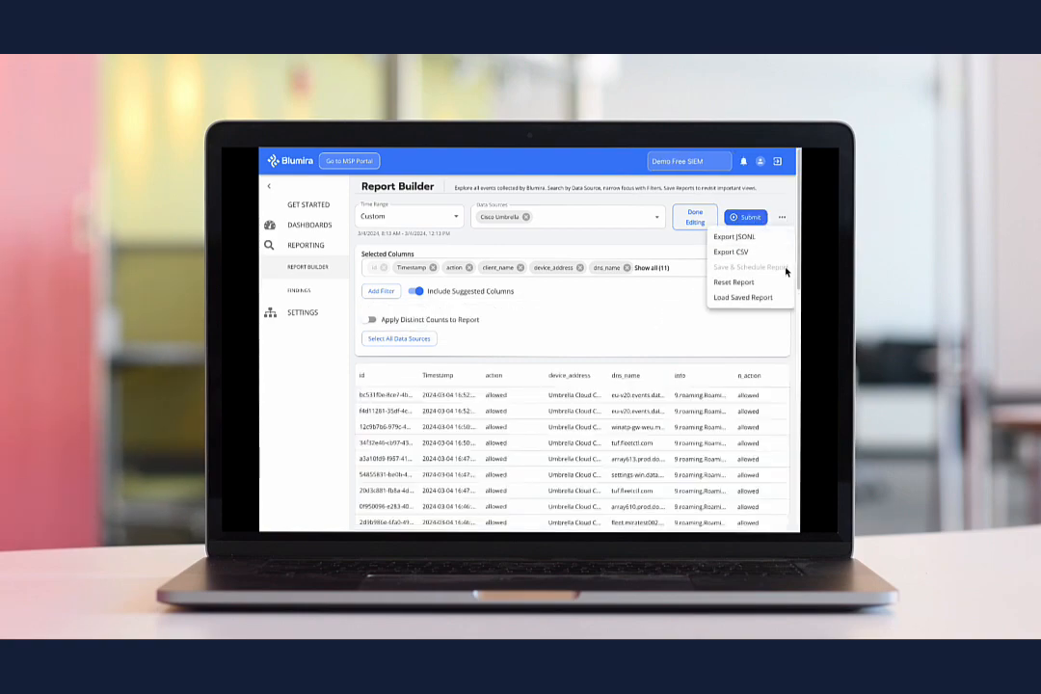
# Search the saved reports list for 'umbre'
pyautogui.click(742, 297)
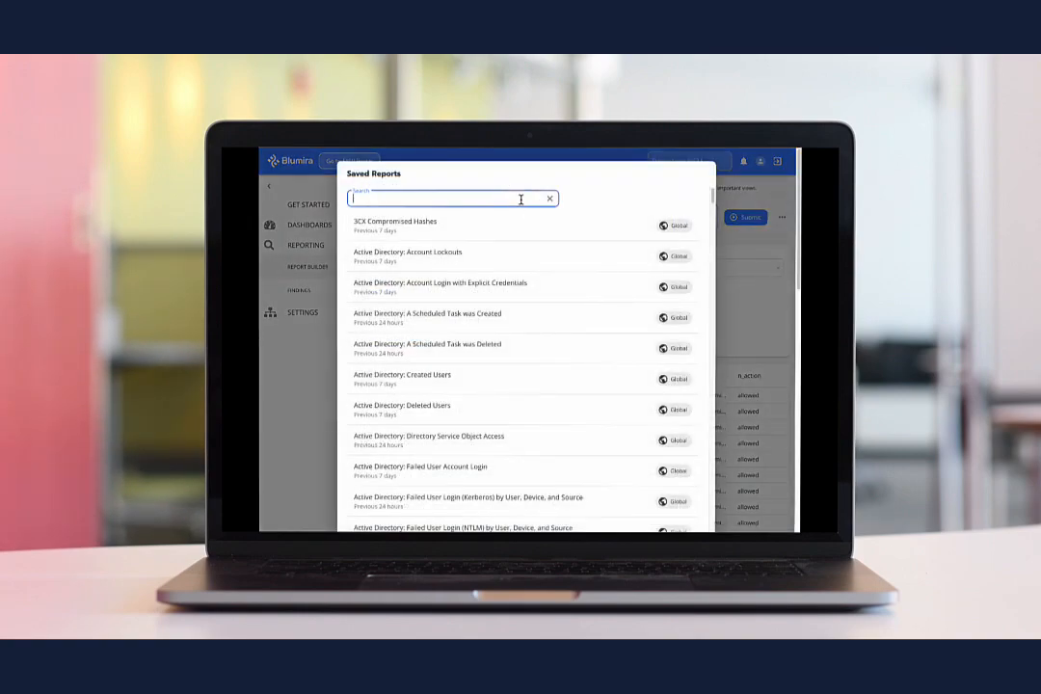
pyautogui.write('umbre')
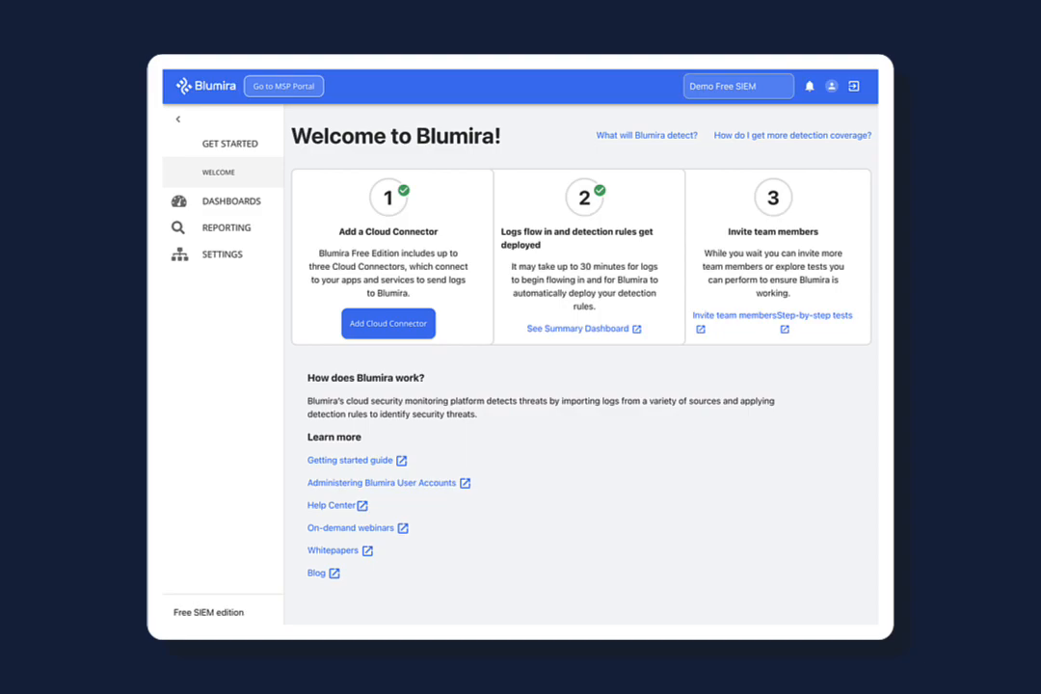
pyautogui.moveTo(871, 227)
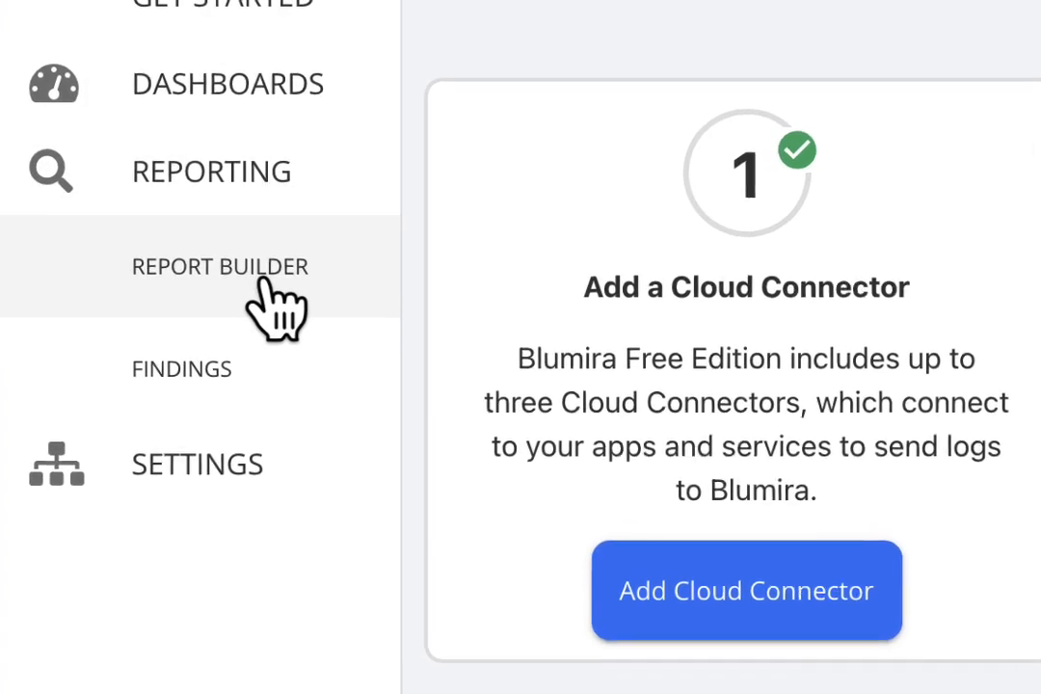
# Go to the Report Builder from the Reporting section of the sidebar
pyautogui.click(220, 266)
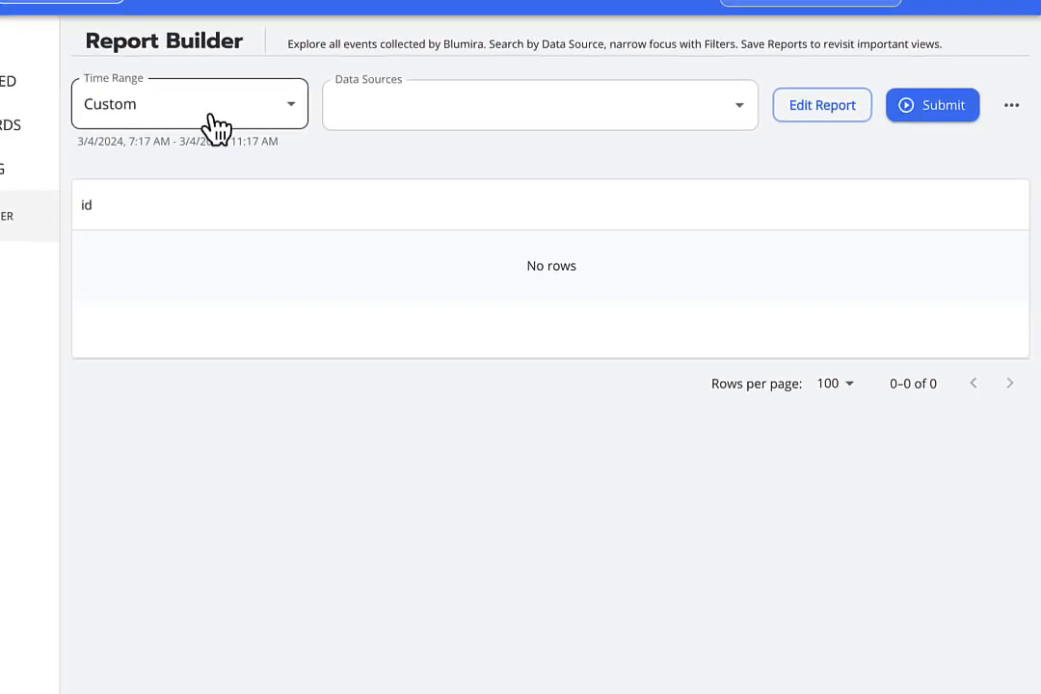
# Keep the Custom time range and choose Cisco Umbrella as the data source
pyautogui.click(189, 104)
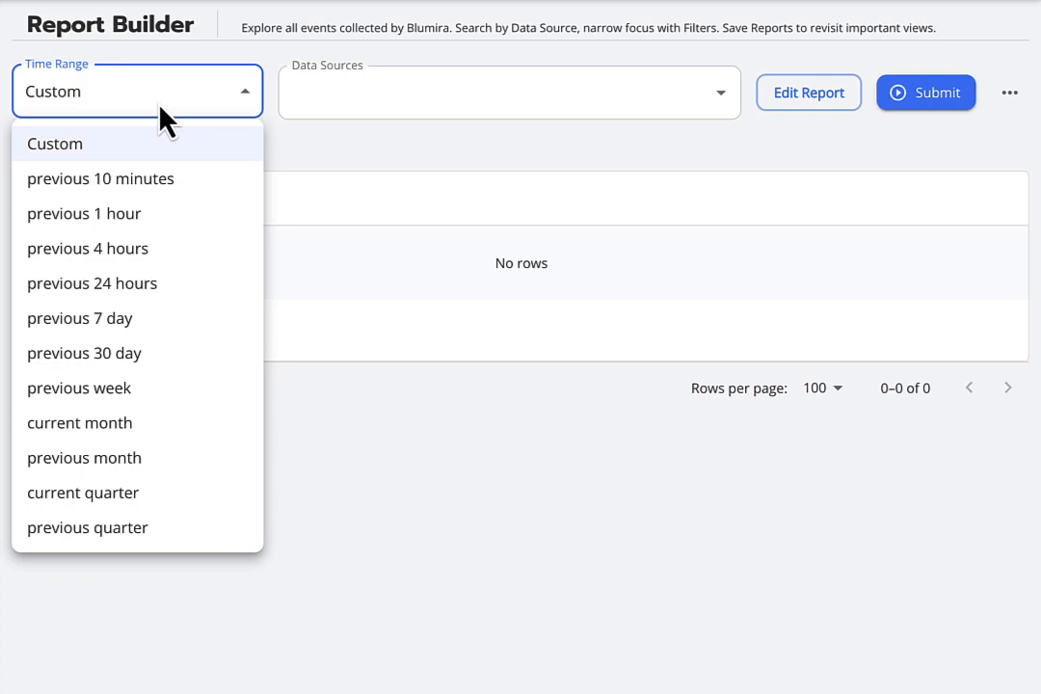
pyautogui.moveTo(290, 124)
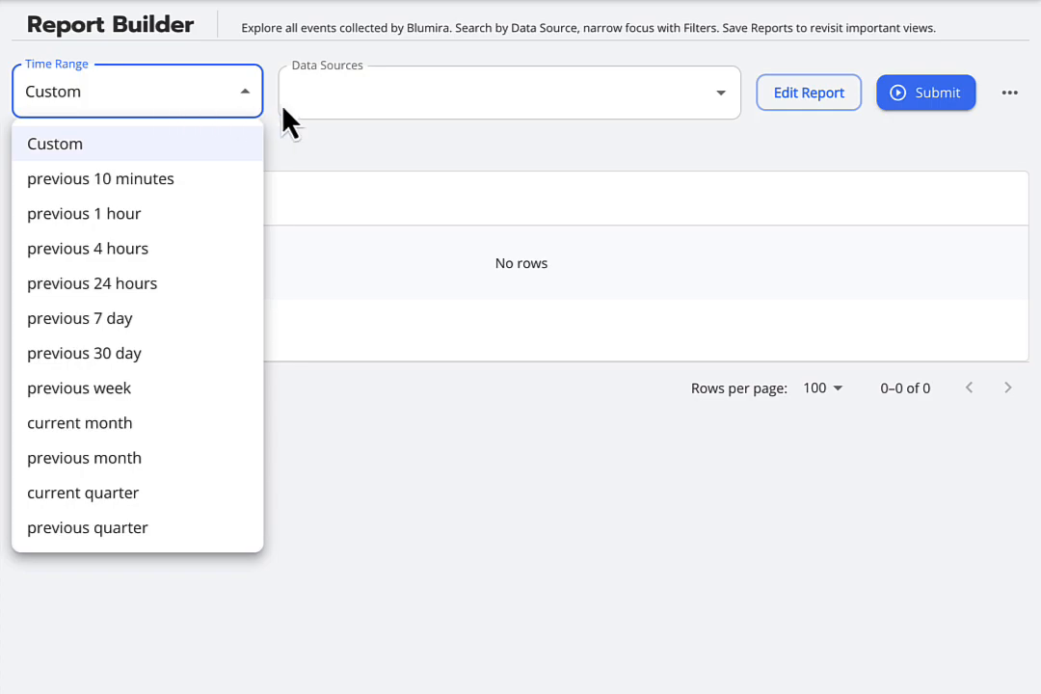
pyautogui.click(509, 92)
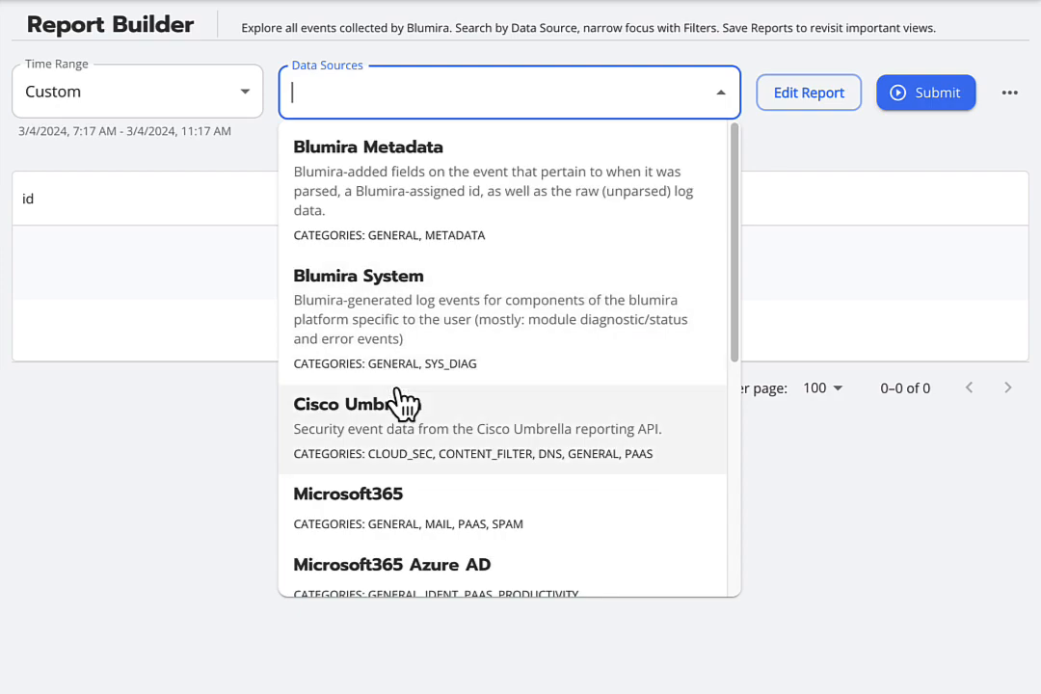
pyautogui.click(357, 403)
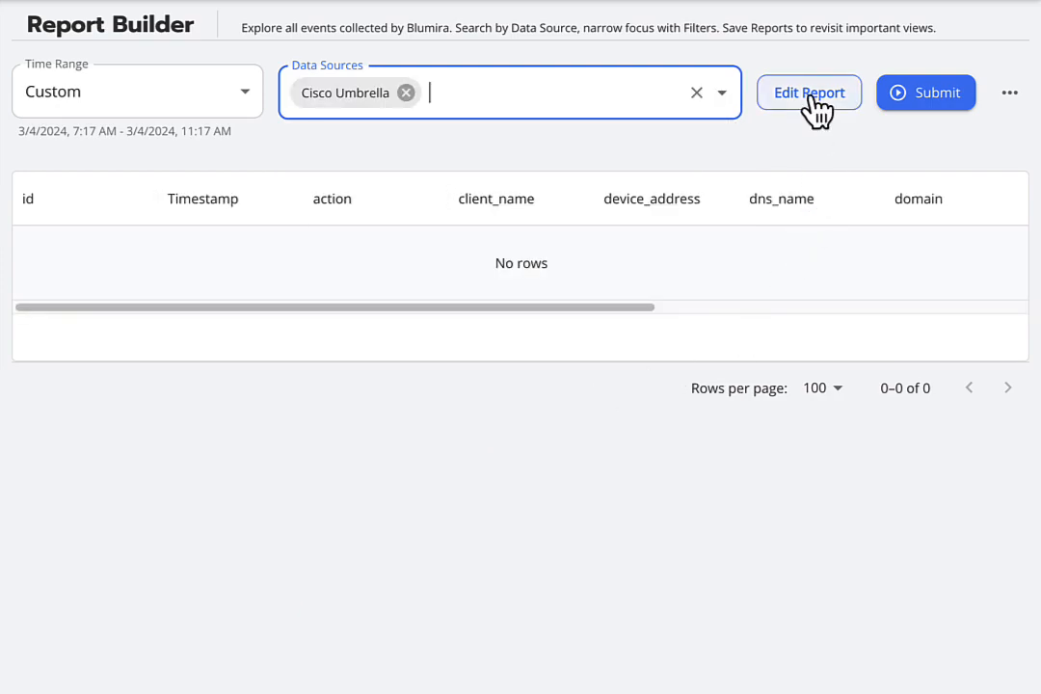
# Review Umbrella's columns, abandon a draft filter, and run the report
pyautogui.click(810, 93)
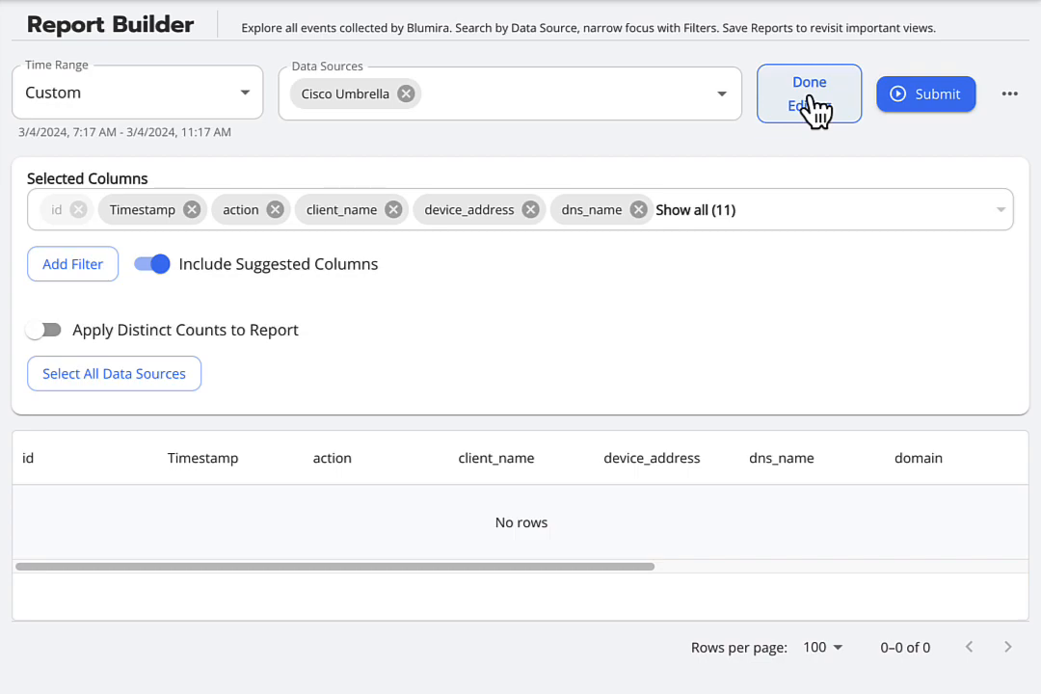
pyautogui.moveTo(706, 178)
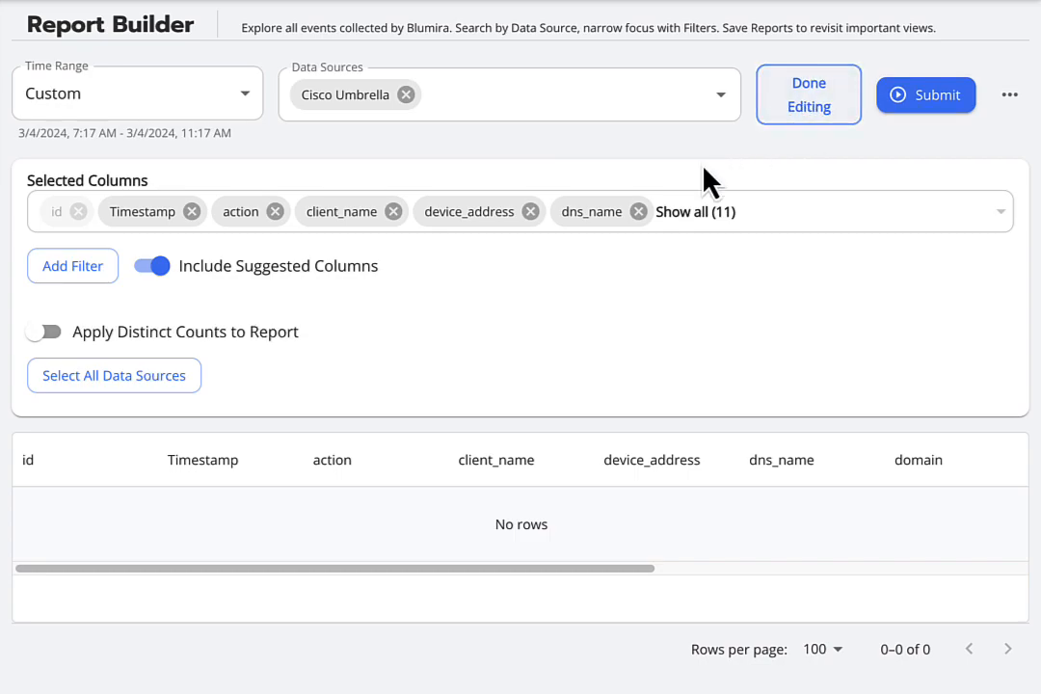
pyautogui.moveTo(255, 270)
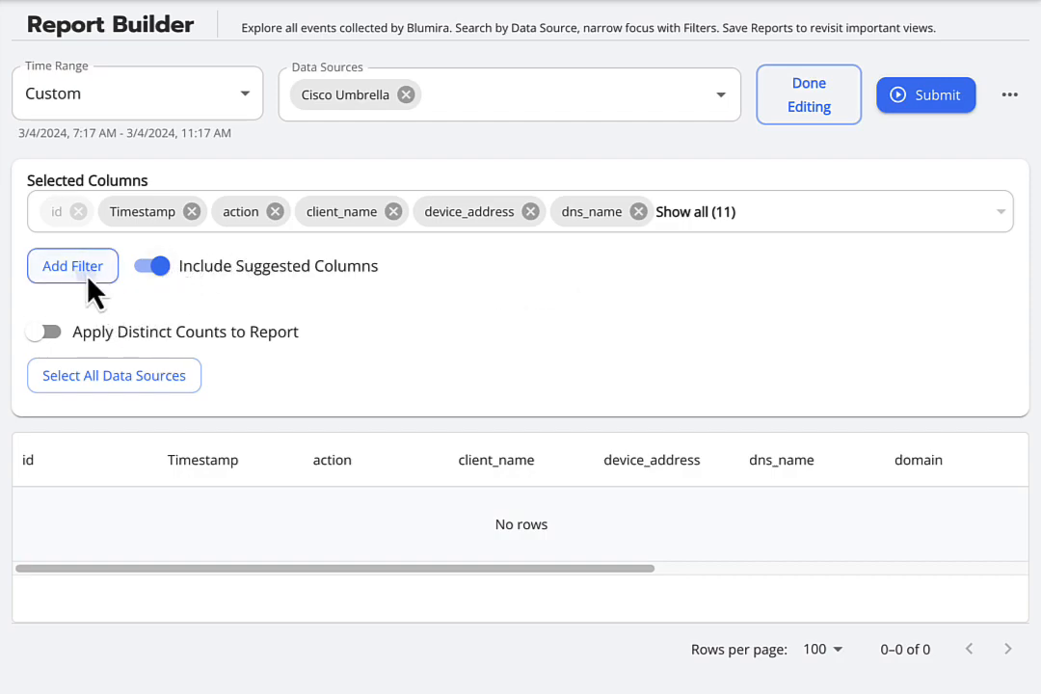
pyautogui.click(73, 266)
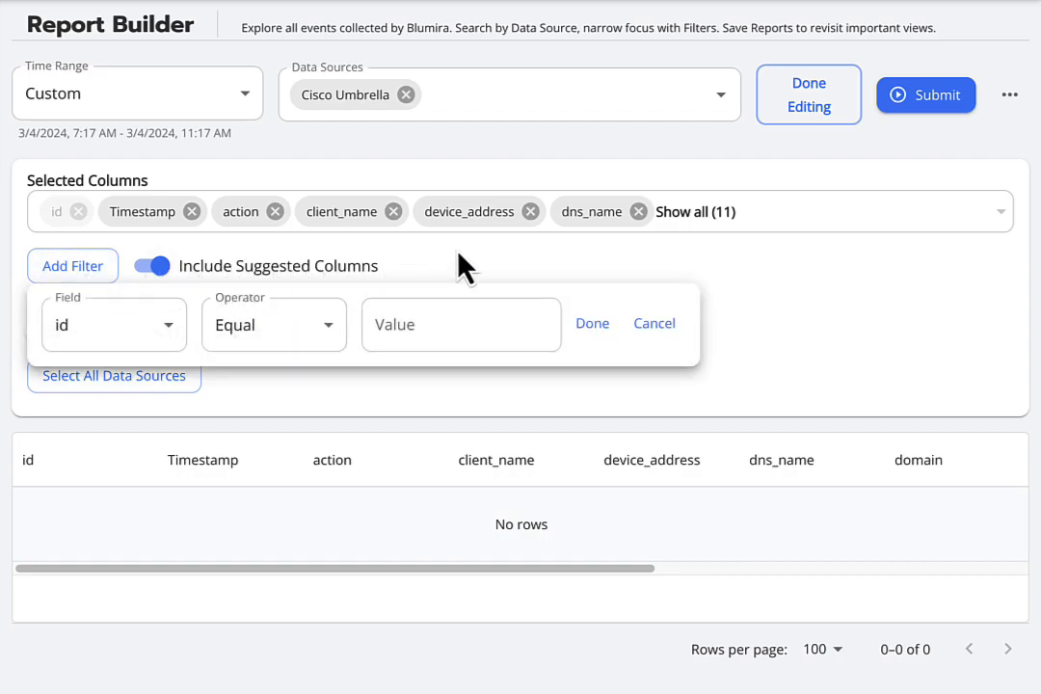
pyautogui.moveTo(922, 106)
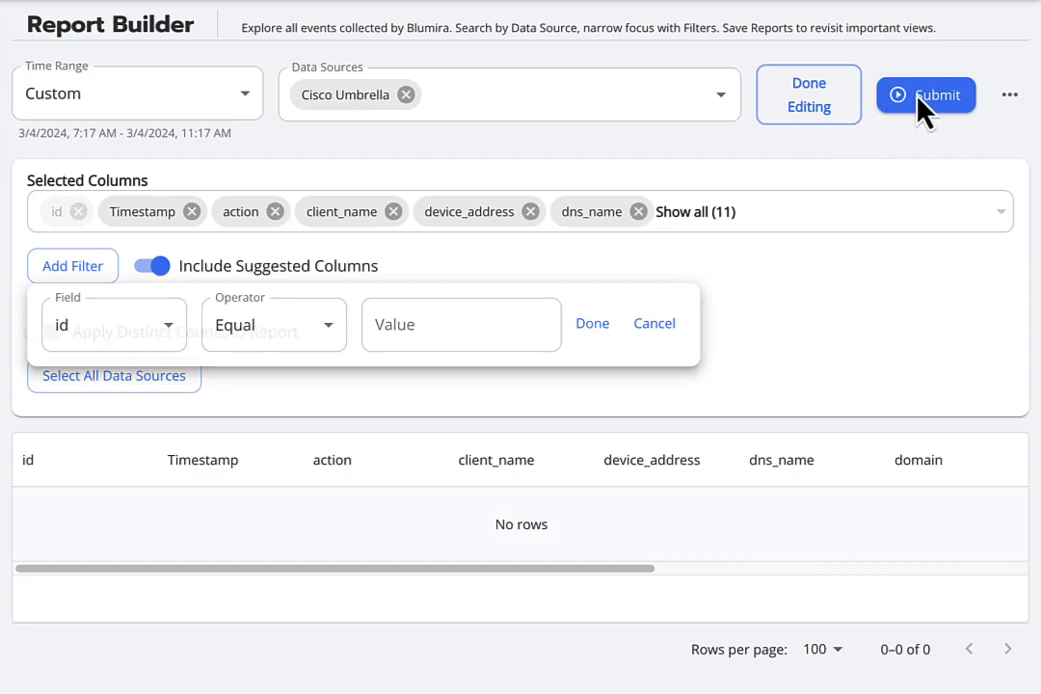
pyautogui.click(925, 95)
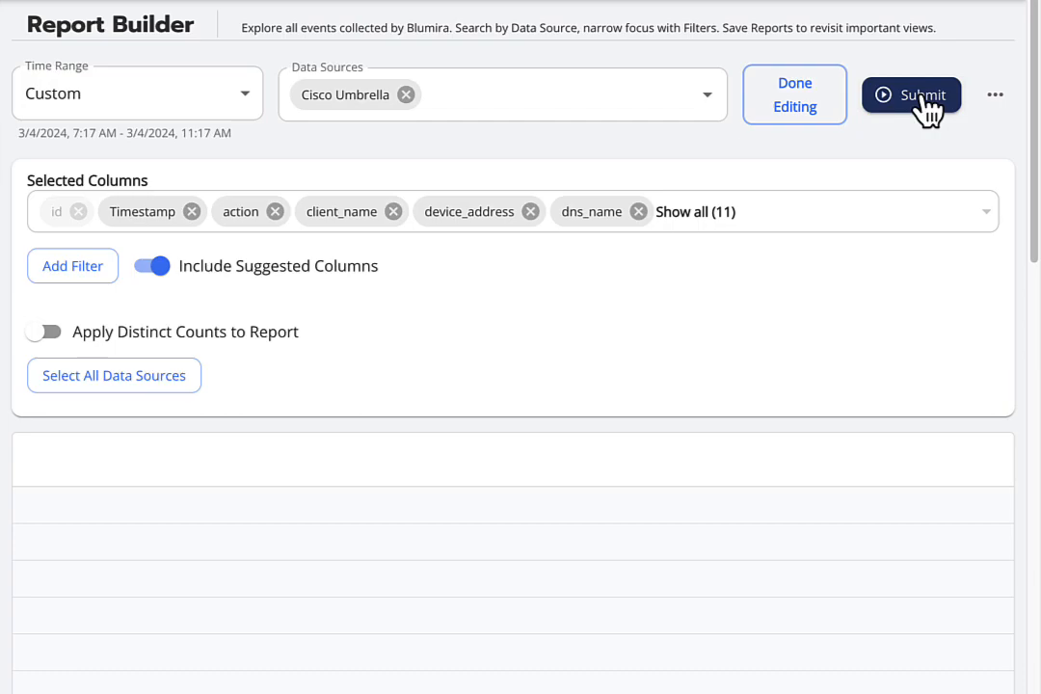
# Add the first row's fleet.miratest dns_name to the filters and rerun the report
pyautogui.click(910, 95)
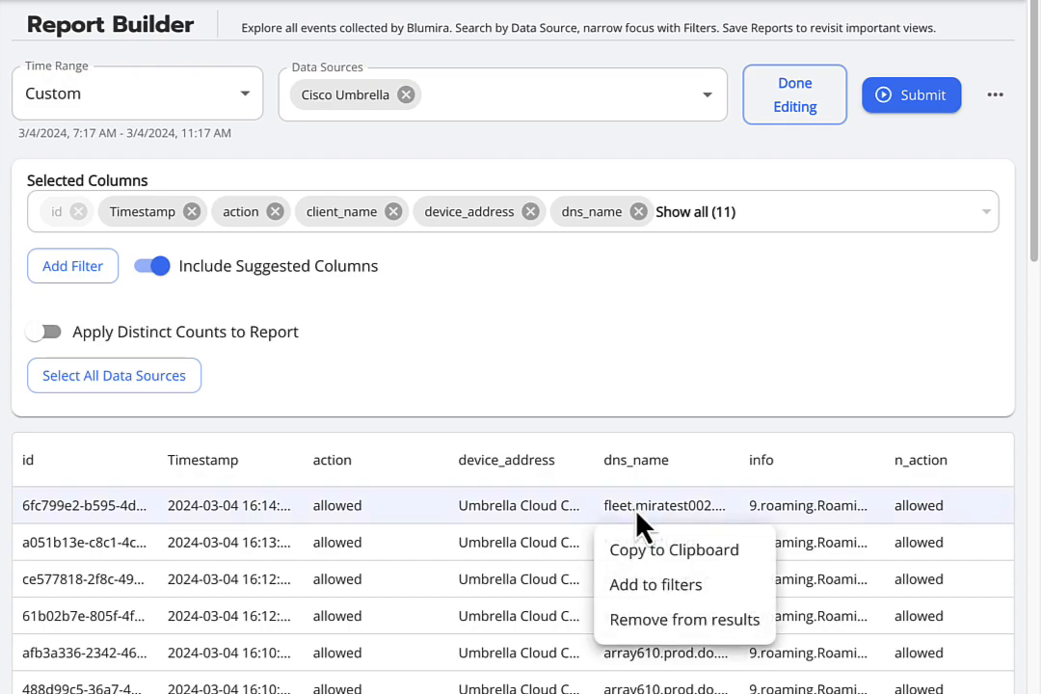
pyautogui.click(656, 584)
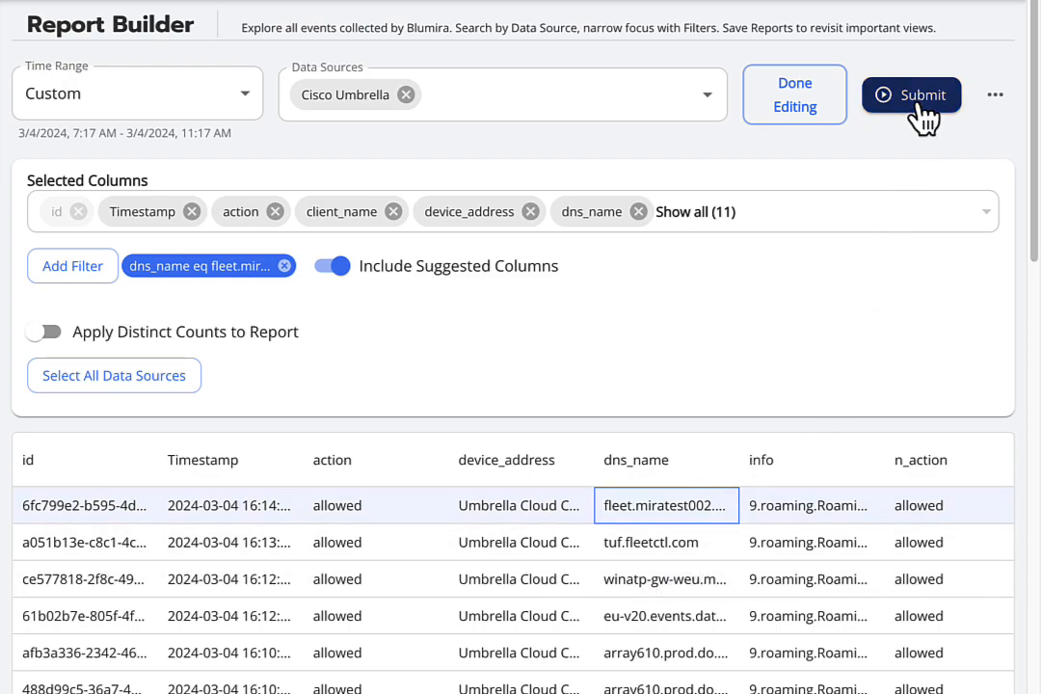
pyautogui.click(910, 95)
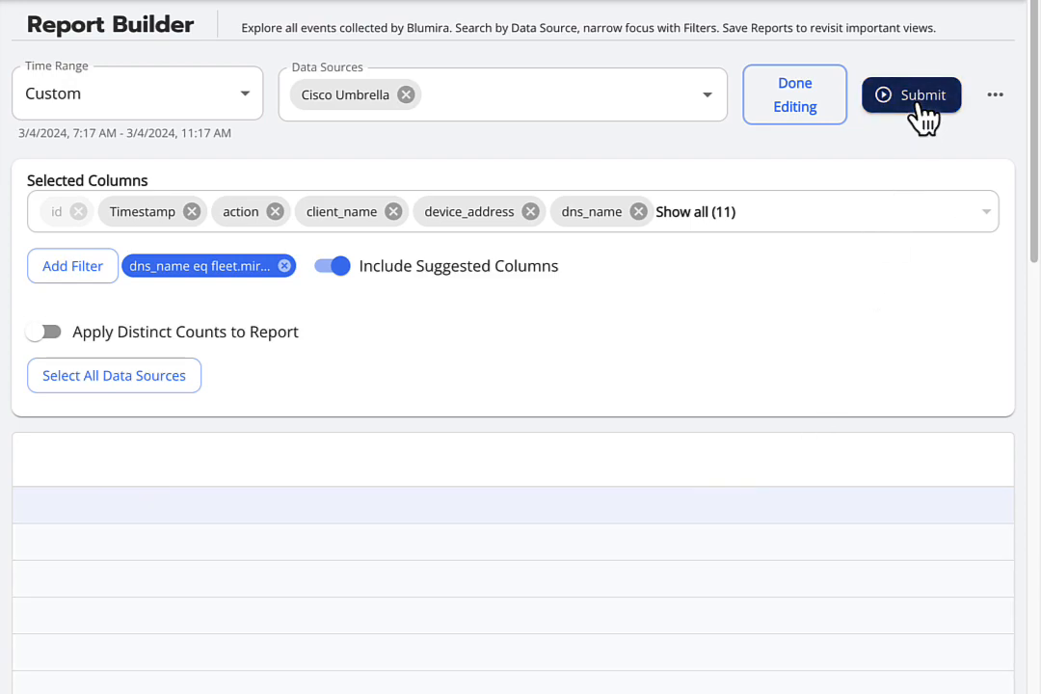
pyautogui.click(910, 95)
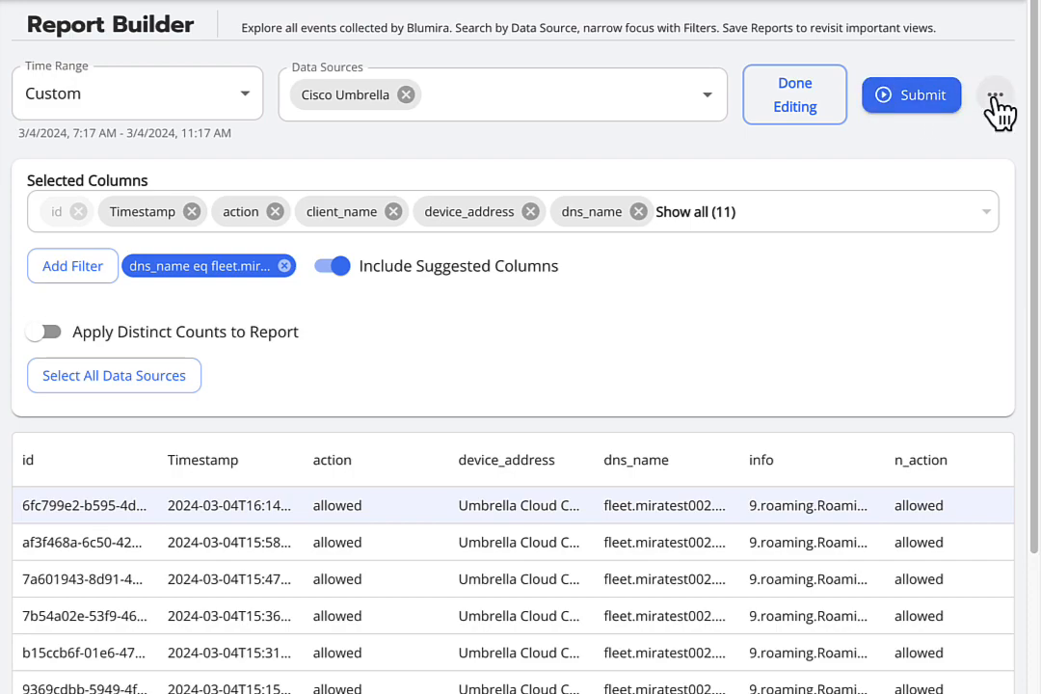
# Reset the report to a blank state via the ⋯ menu, then reopen that menu
pyautogui.click(995, 95)
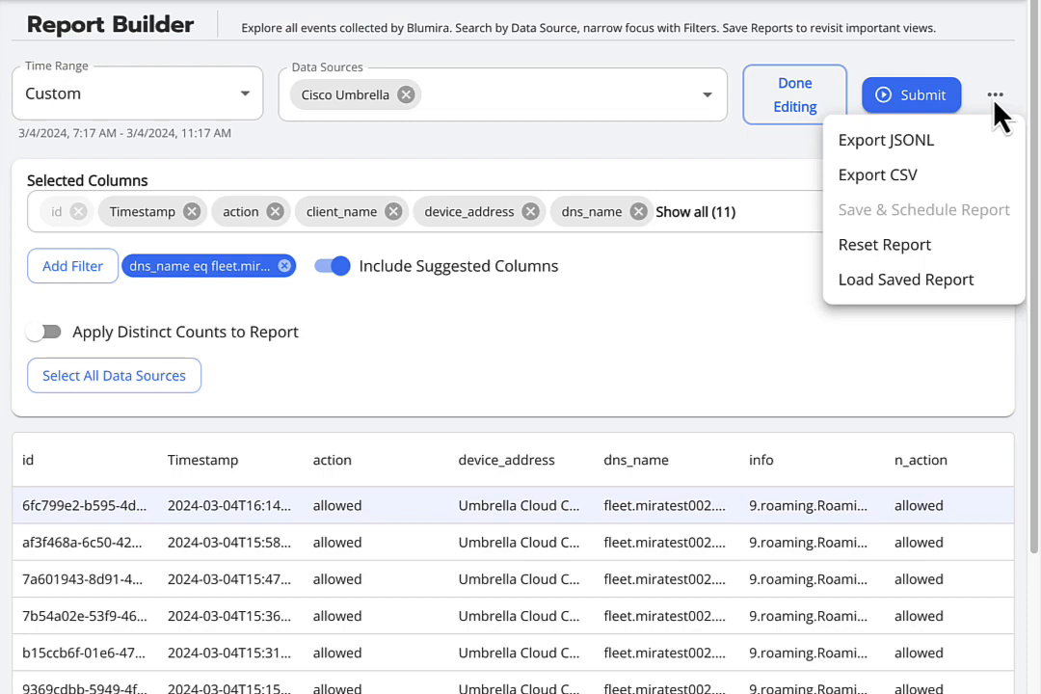
pyautogui.moveTo(964, 249)
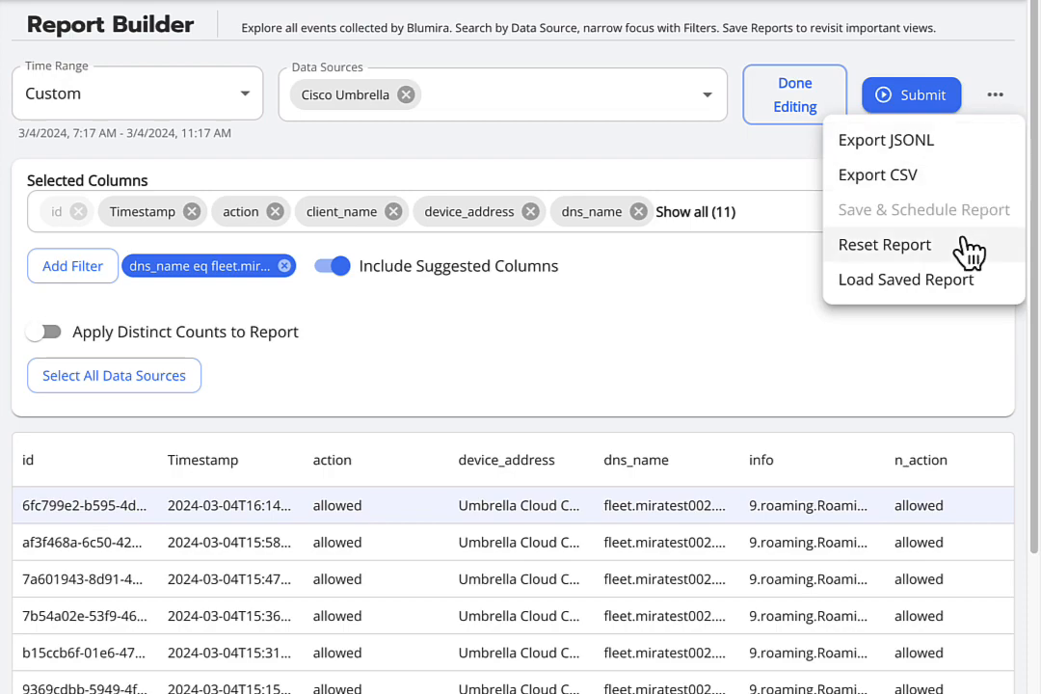
pyautogui.click(883, 243)
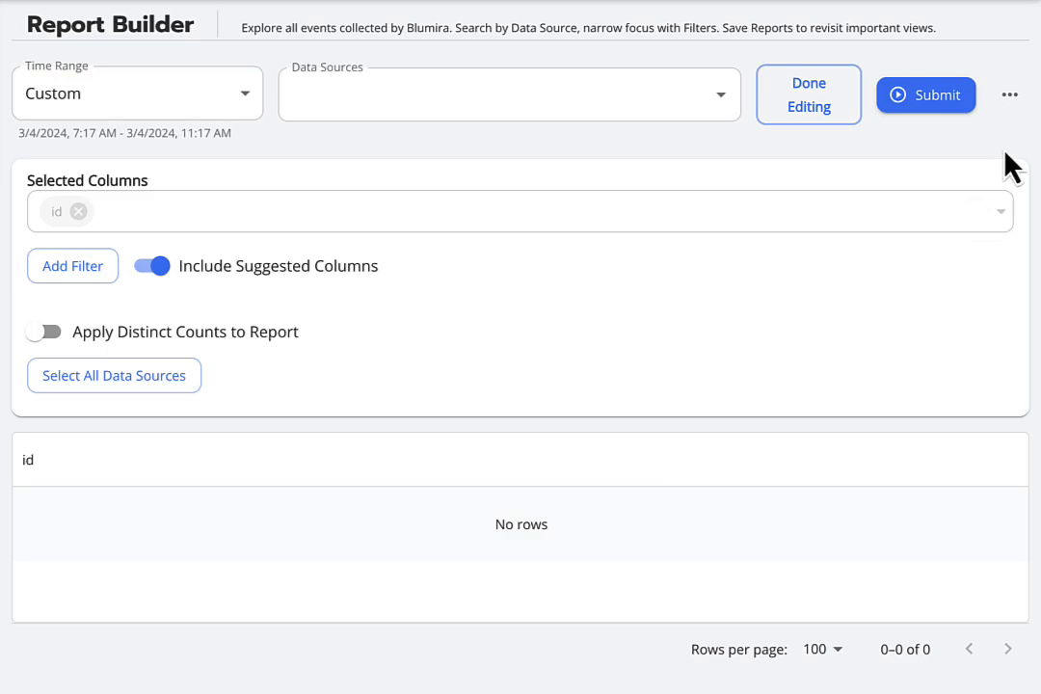
pyautogui.click(1010, 94)
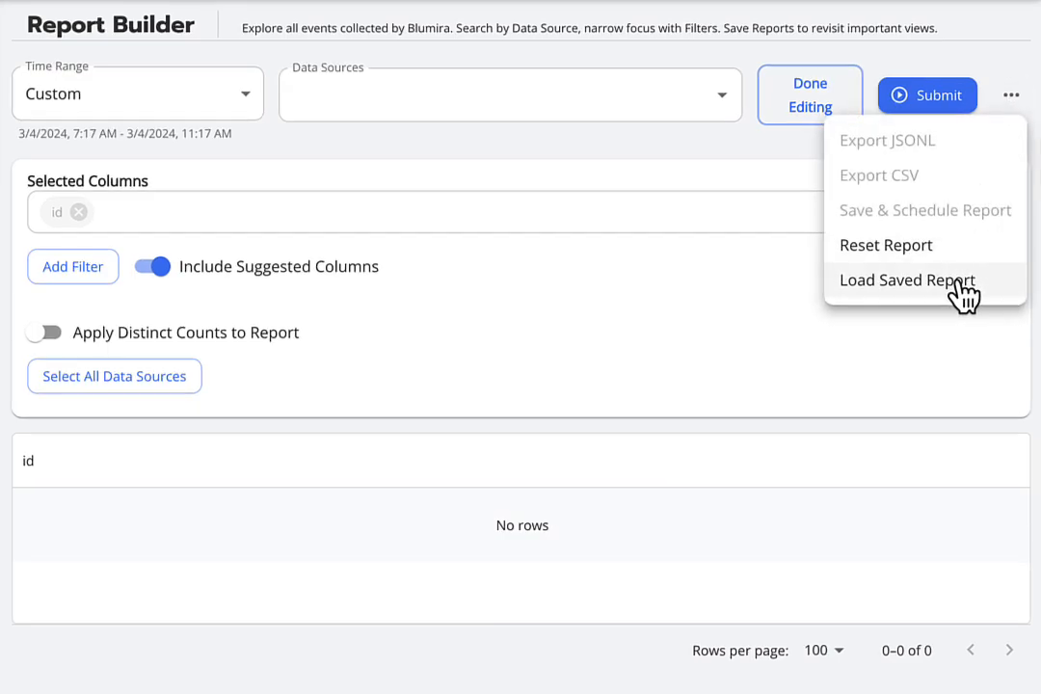
# Search saved reports for 'umbrella' and load Cisco Umbrella: All DNS Queries
pyautogui.click(906, 280)
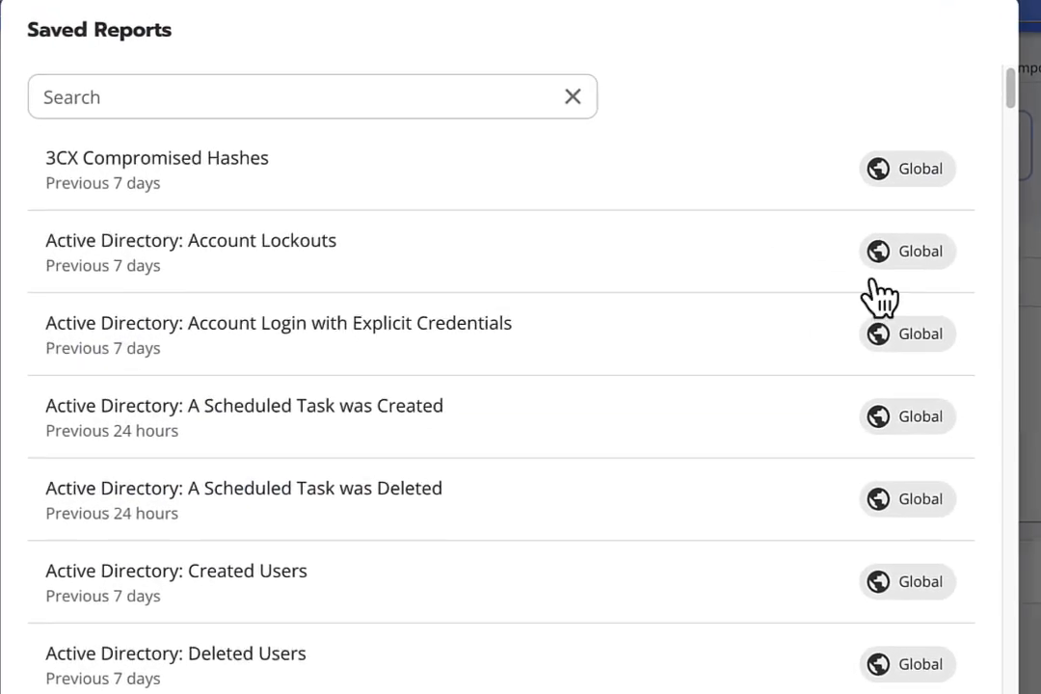
pyautogui.click(313, 97)
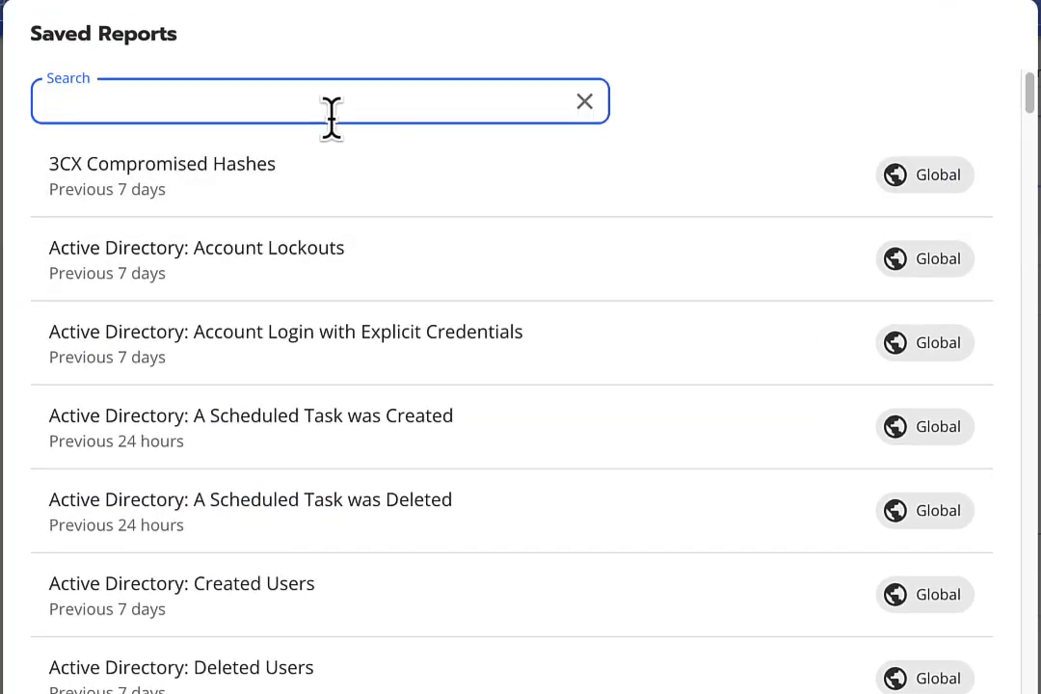
pyautogui.write('umbrell')
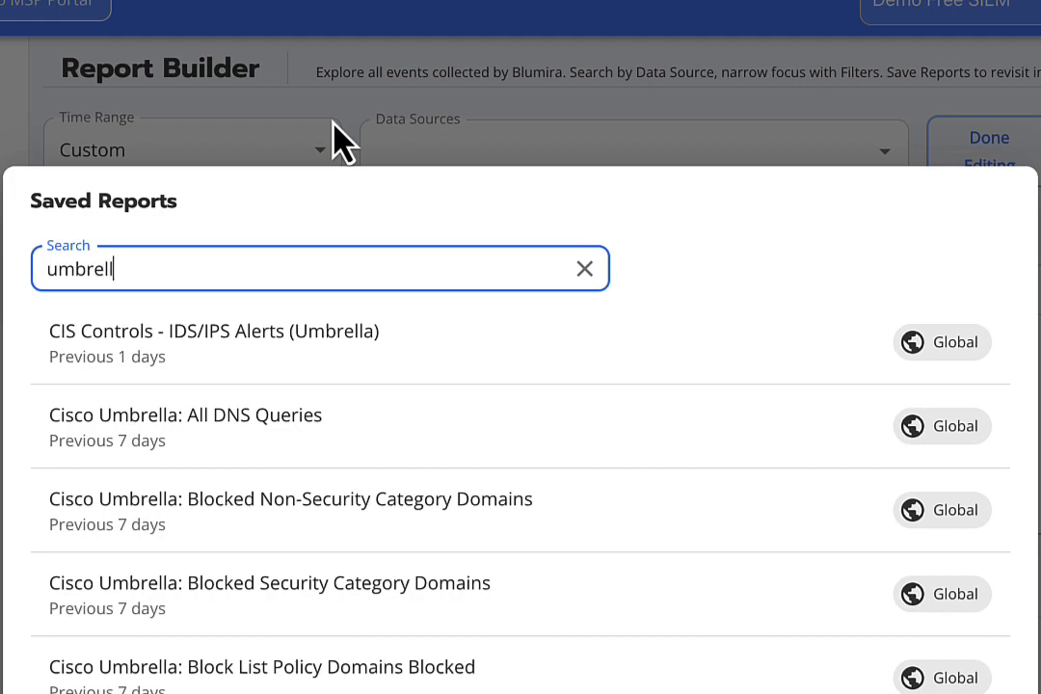
pyautogui.write('a')
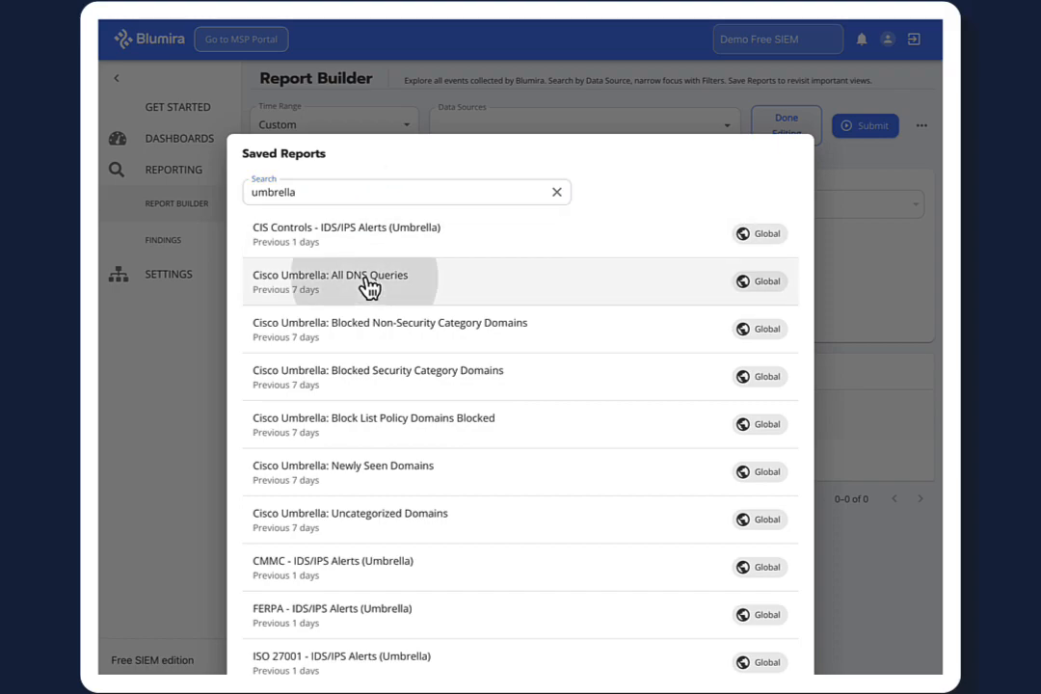
pyautogui.click(329, 281)
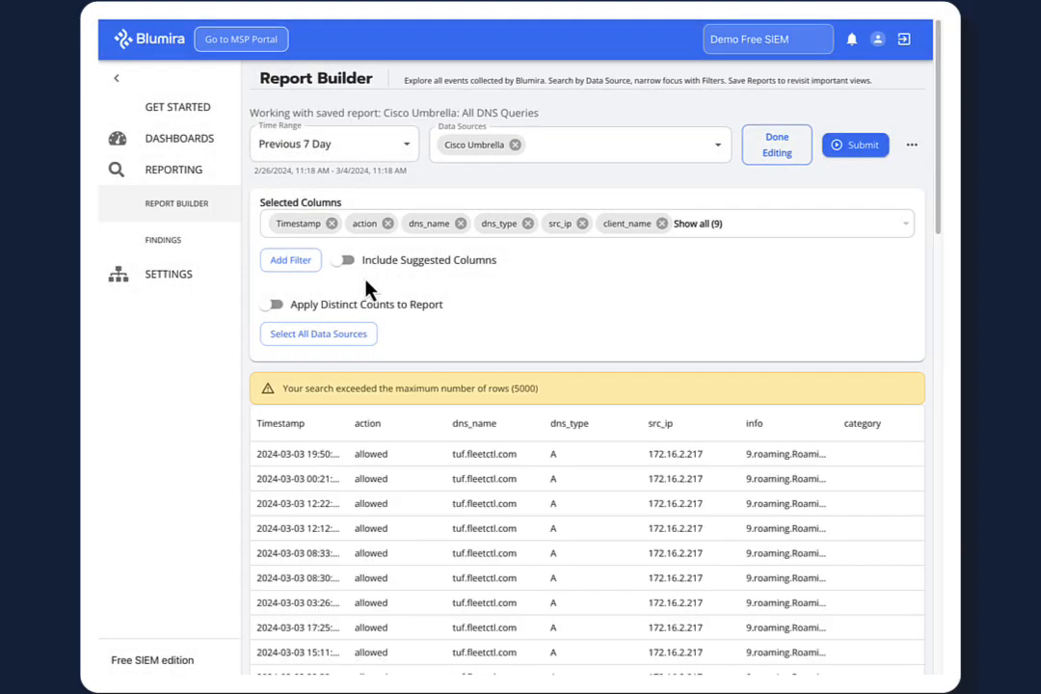